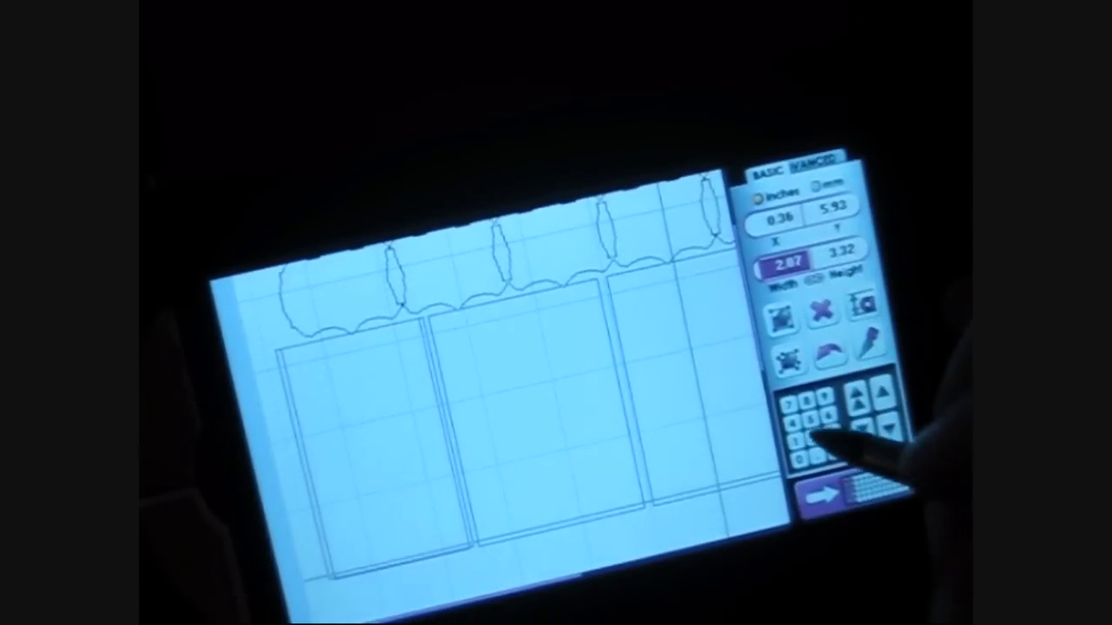
# Bring up the WIDTH numeric keypad for the border design block
pyautogui.click(786, 265)
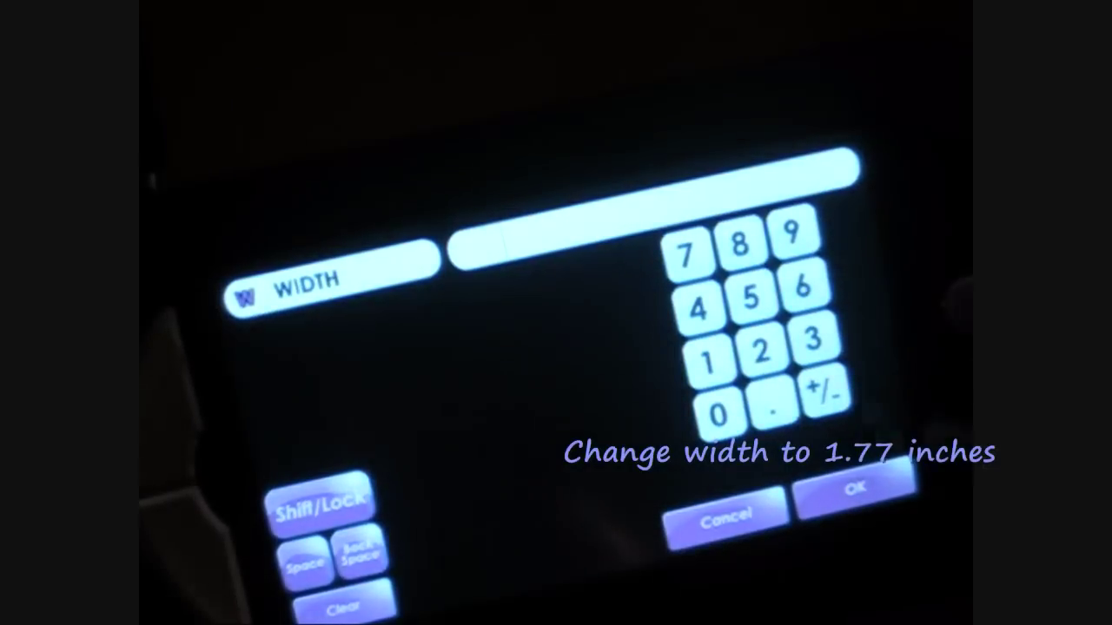